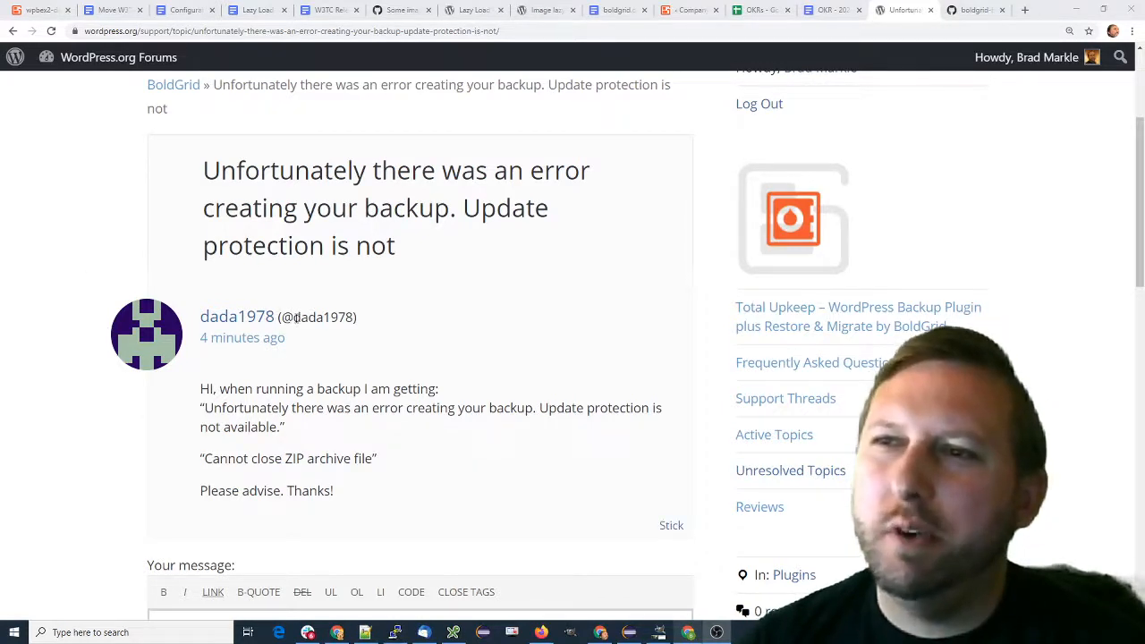
- Open the most recent archive log from Total Upkeep's Tools > Logs list
double_click(317, 317)
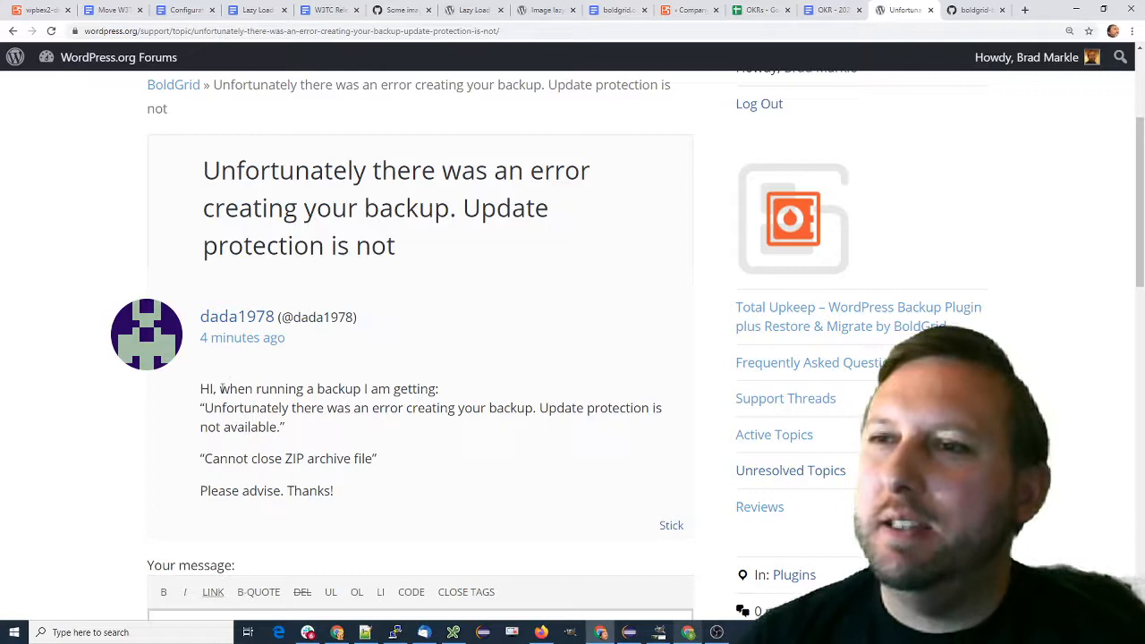
left_click_drag(201, 389, 416, 388)
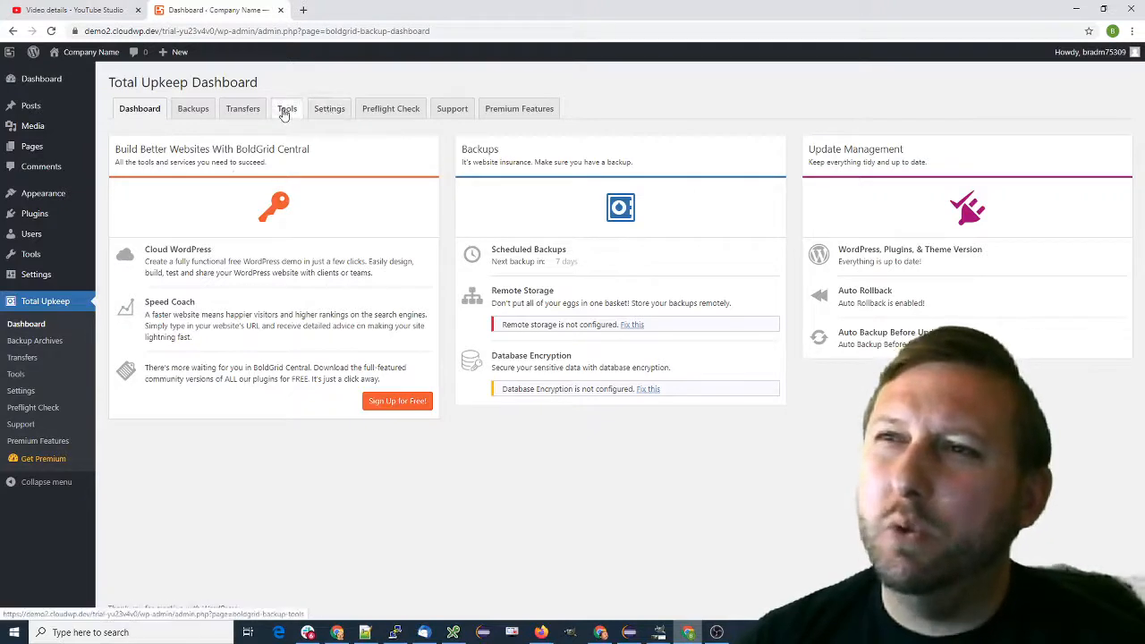
left_click(286, 108)
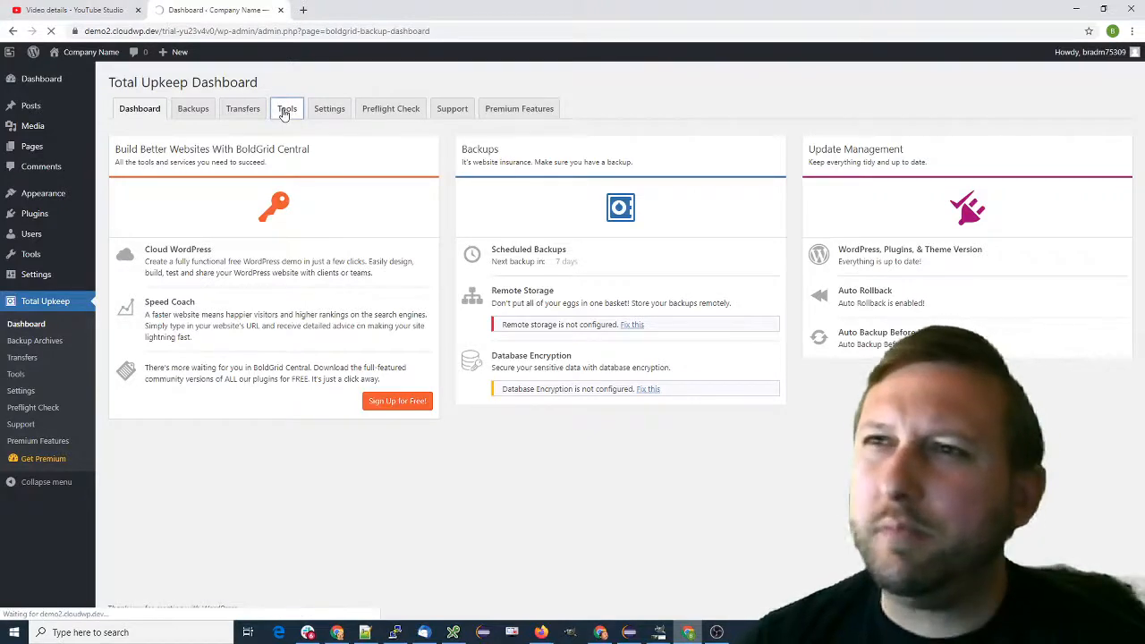
left_click(286, 108)
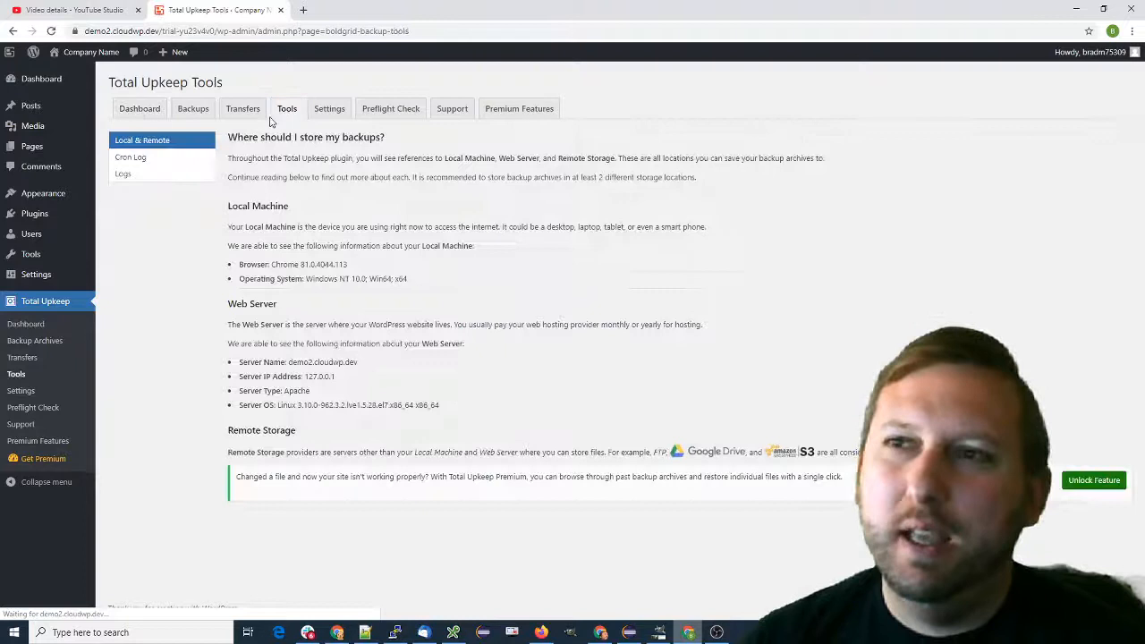
left_click(123, 173)
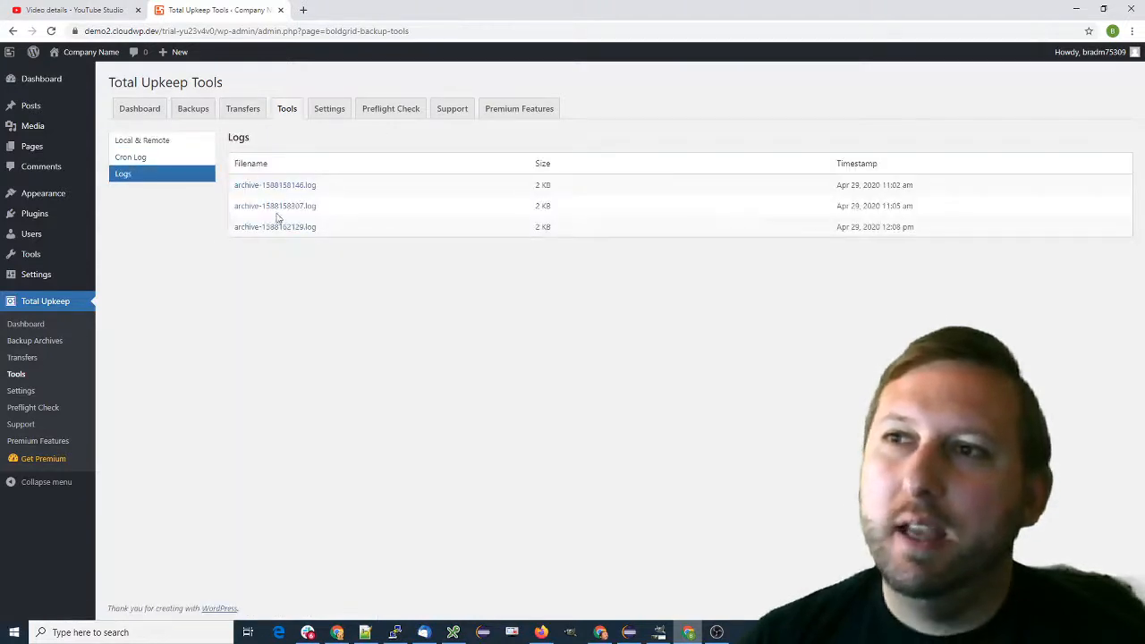
mouse_move(929, 230)
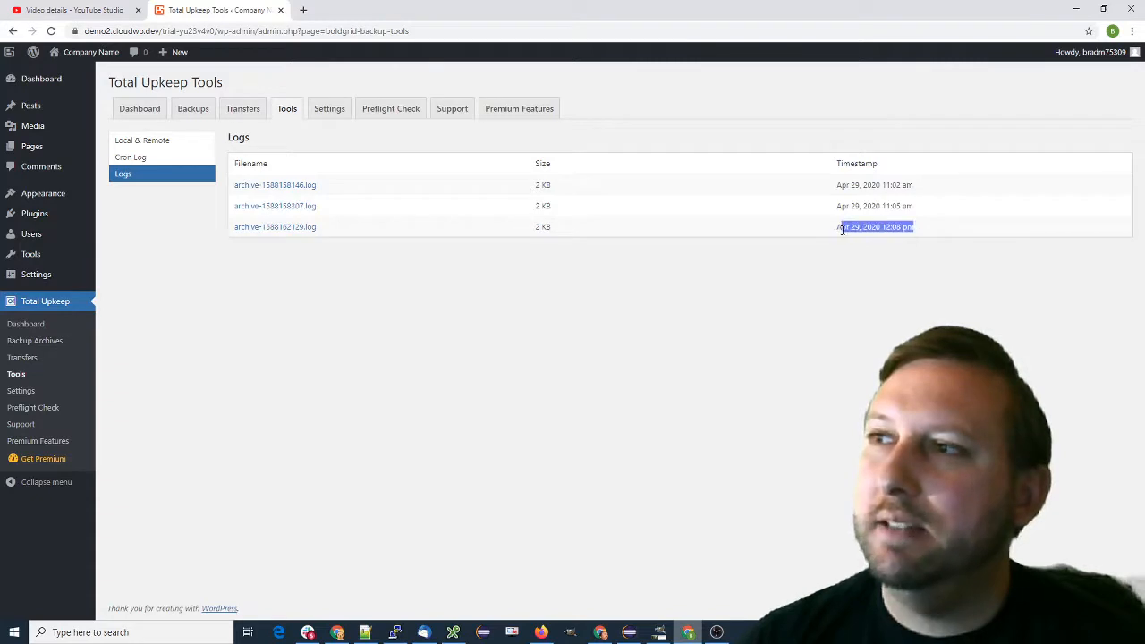
left_click(274, 227)
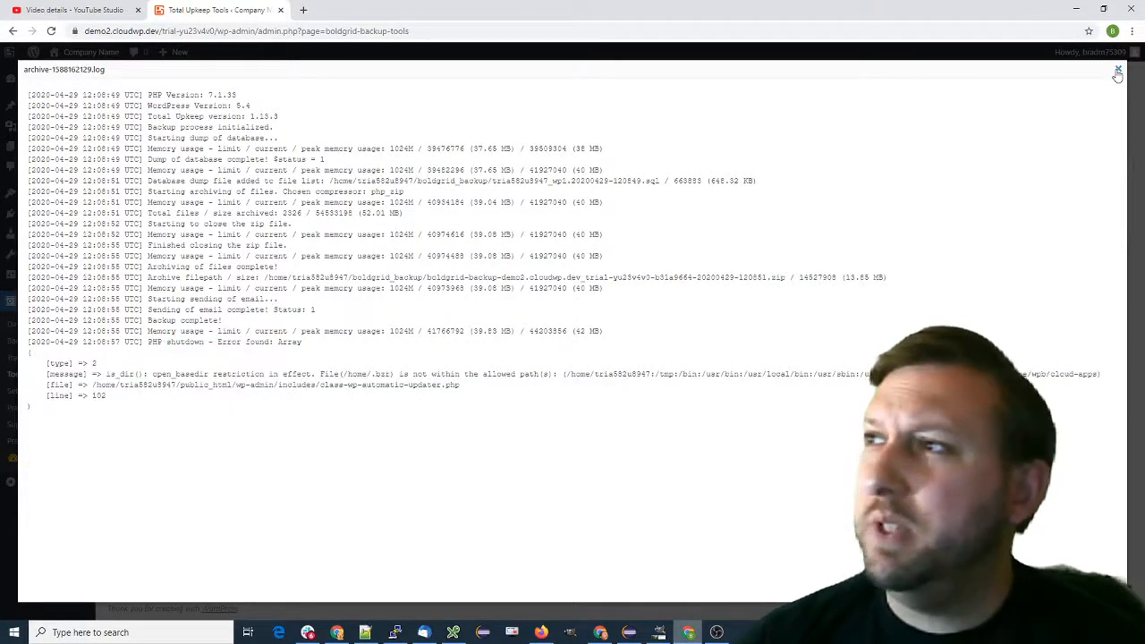
- Close the backup log viewer to return to the three-log list
left_click(1117, 71)
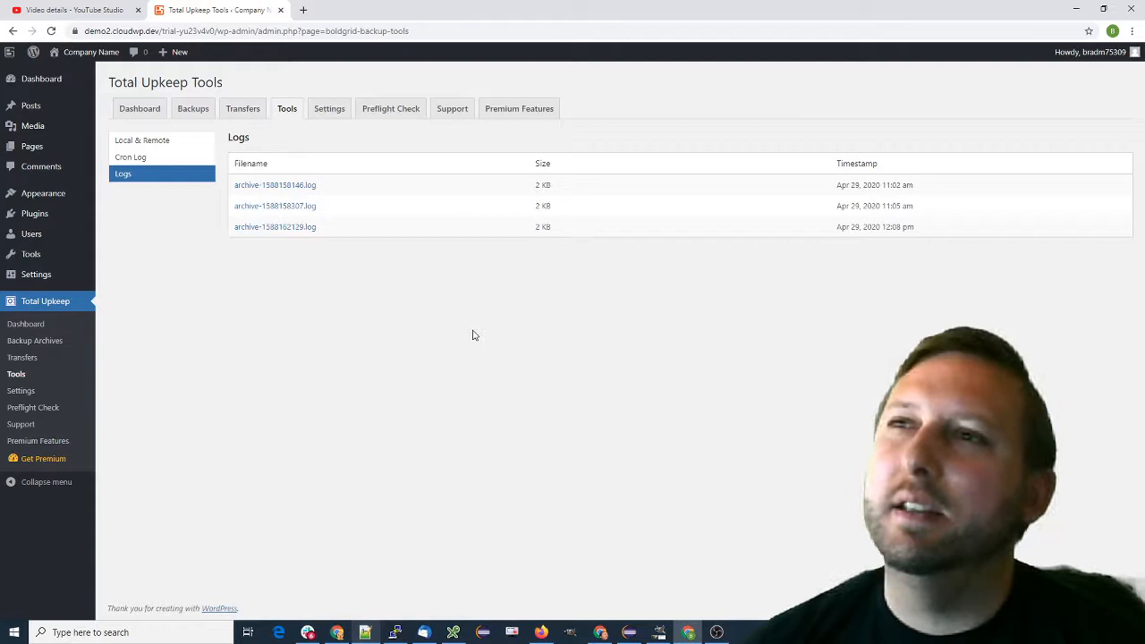
- Confirm the Backup Process compressor is ZipArchive, then select part of the forum's quoted error
left_click(329, 109)
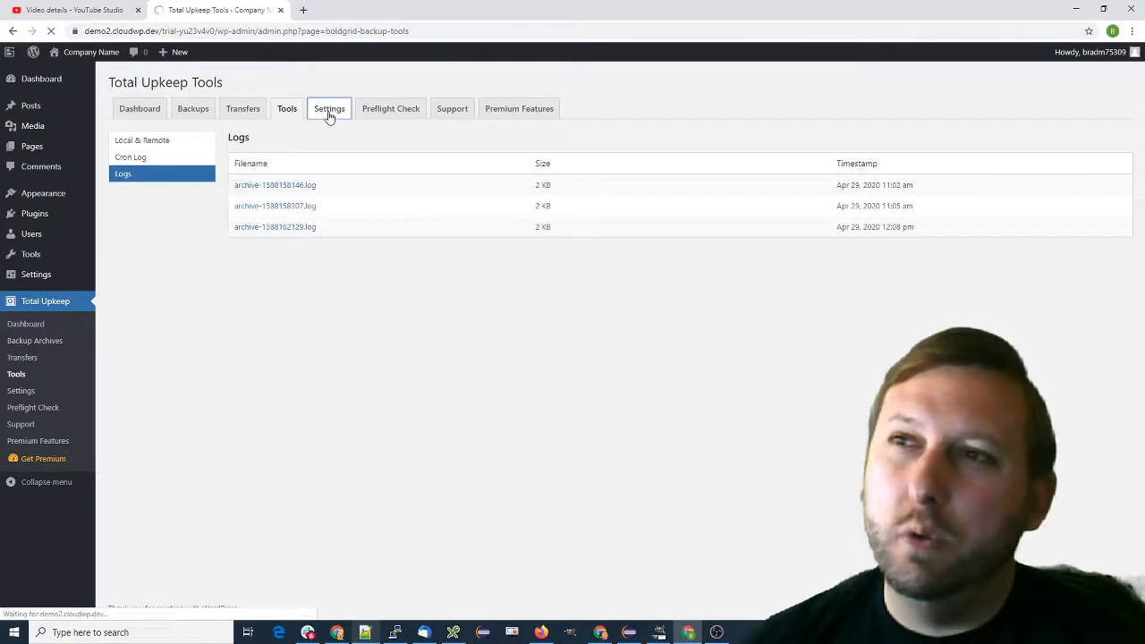
left_click(329, 108)
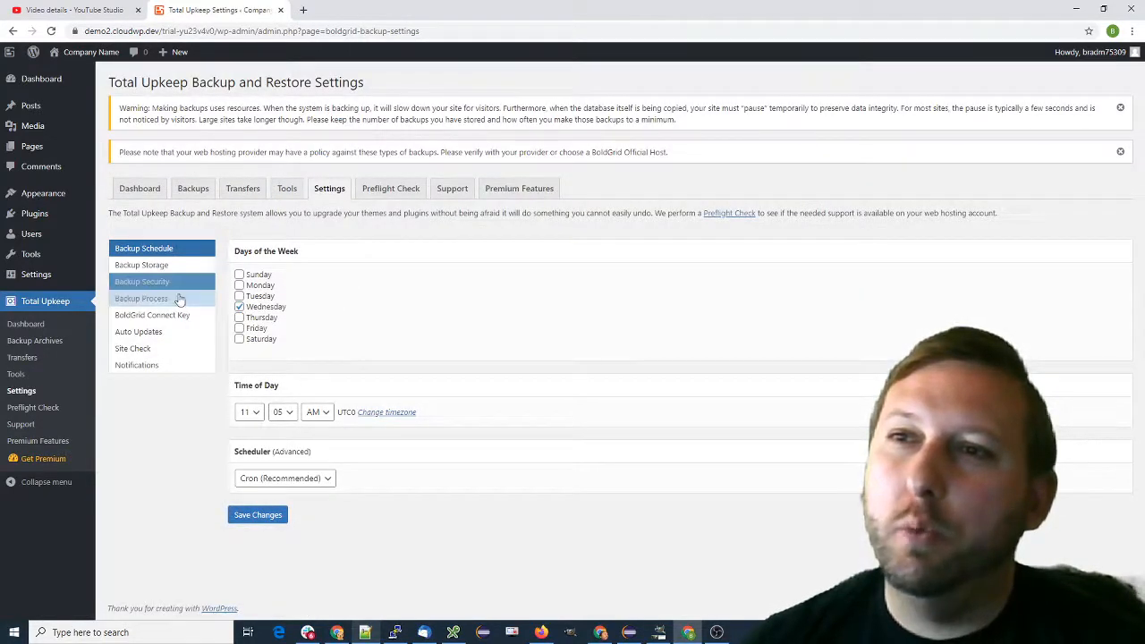
left_click(141, 298)
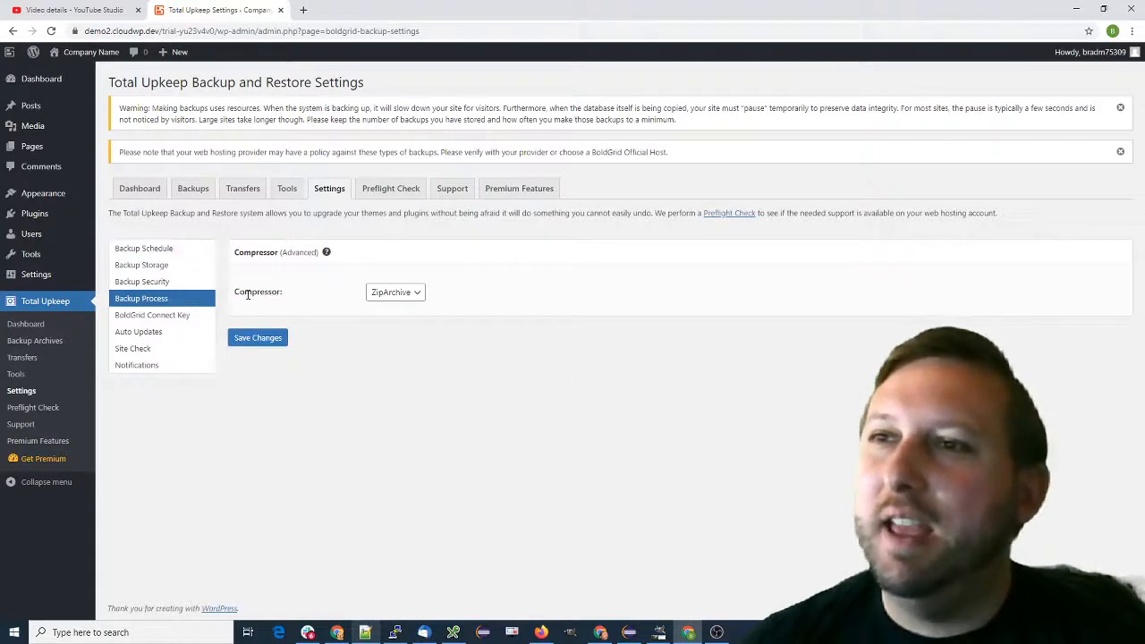
left_click(395, 291)
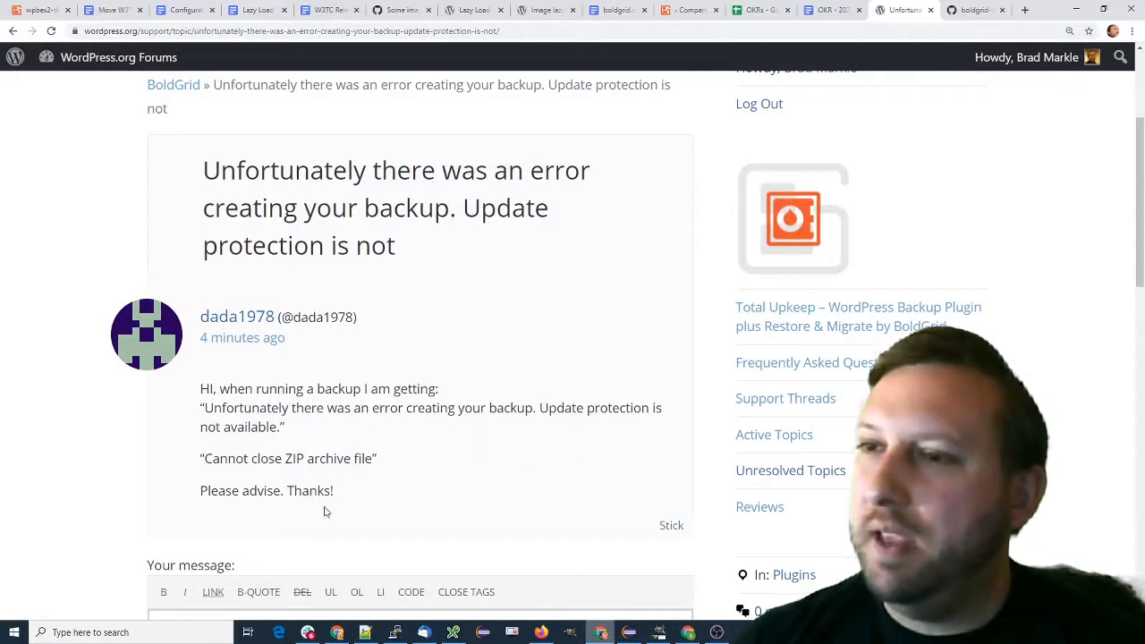
double_click(229, 407)
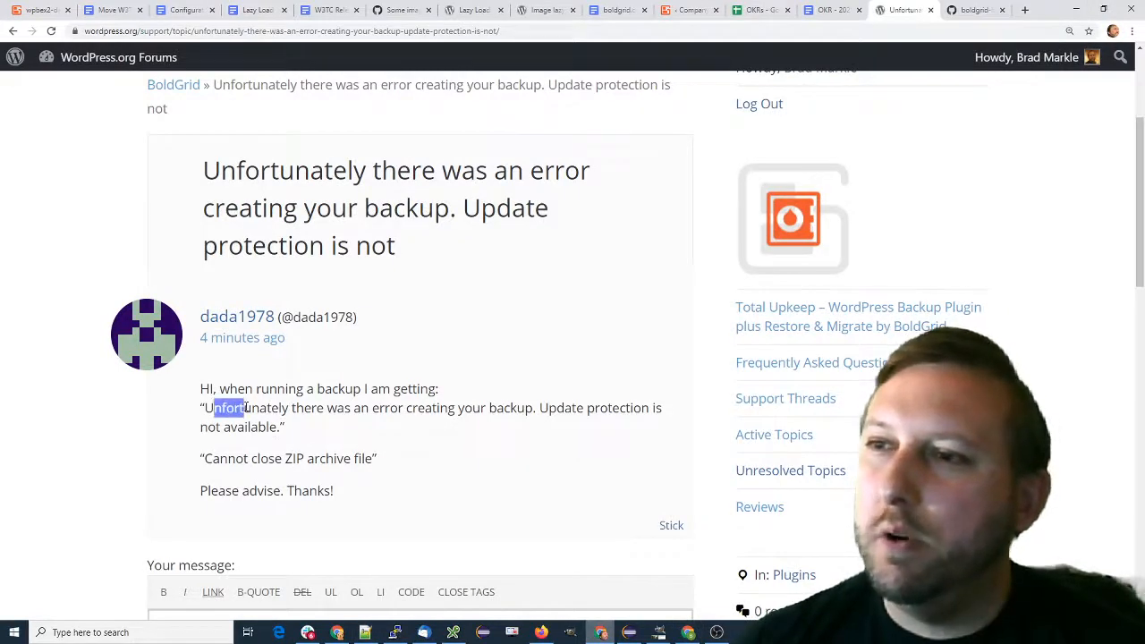